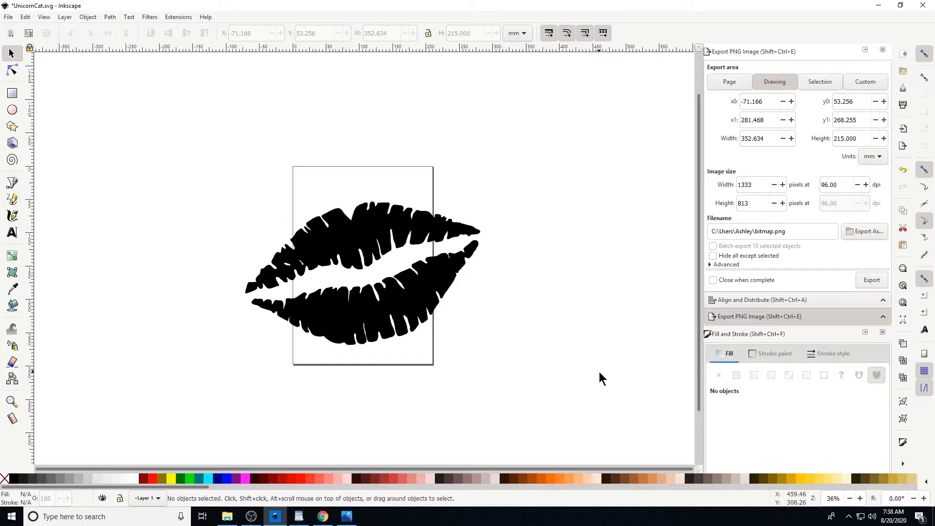
pyautogui.moveTo(500, 304)
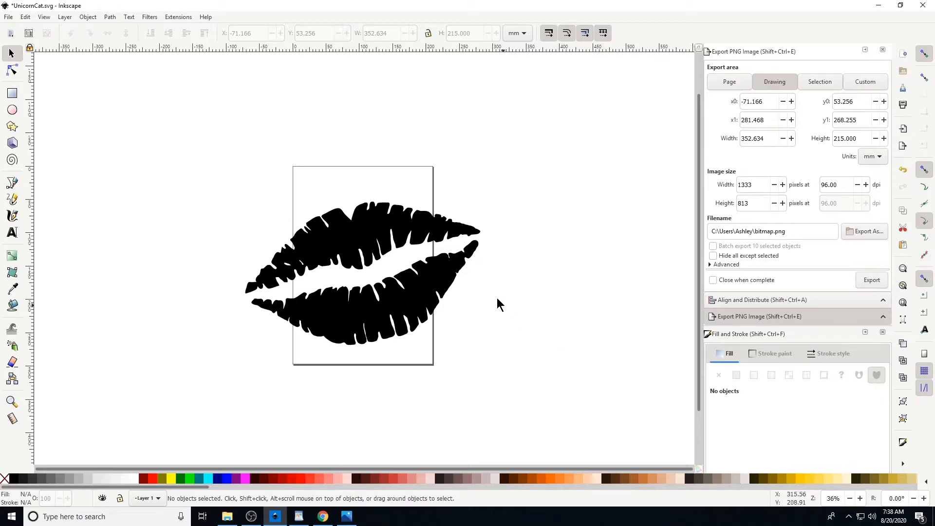
pyautogui.moveTo(373, 245)
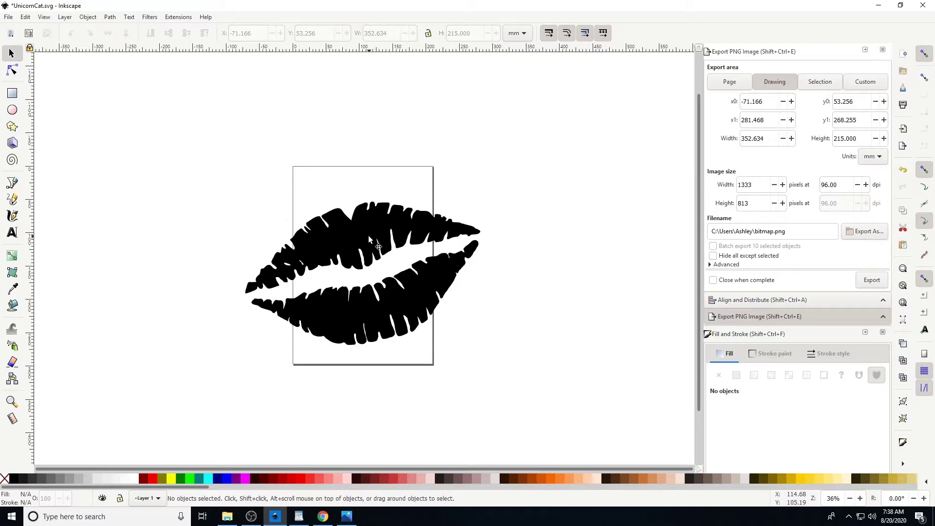
pyautogui.moveTo(323, 239)
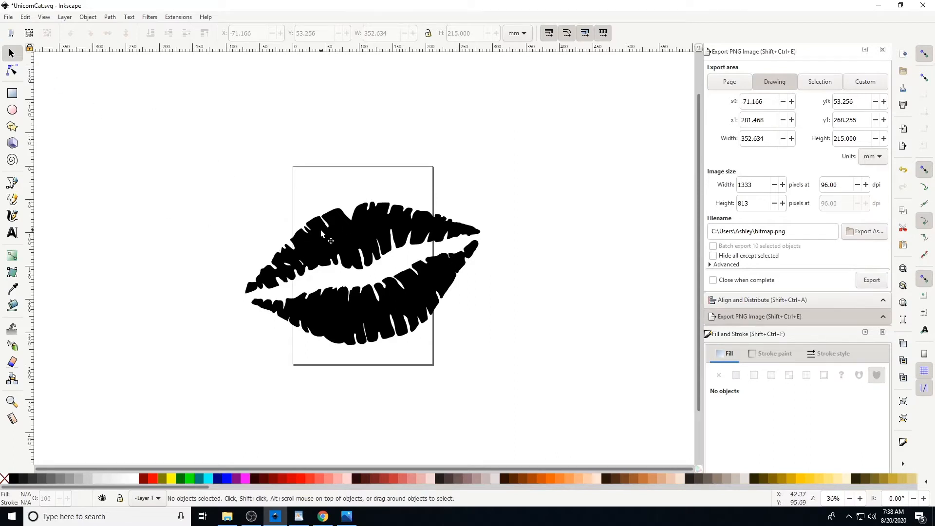
# Step: Delete four stray nodes from the black lips path, leaving 1310 nodes
pyautogui.click(322, 233)
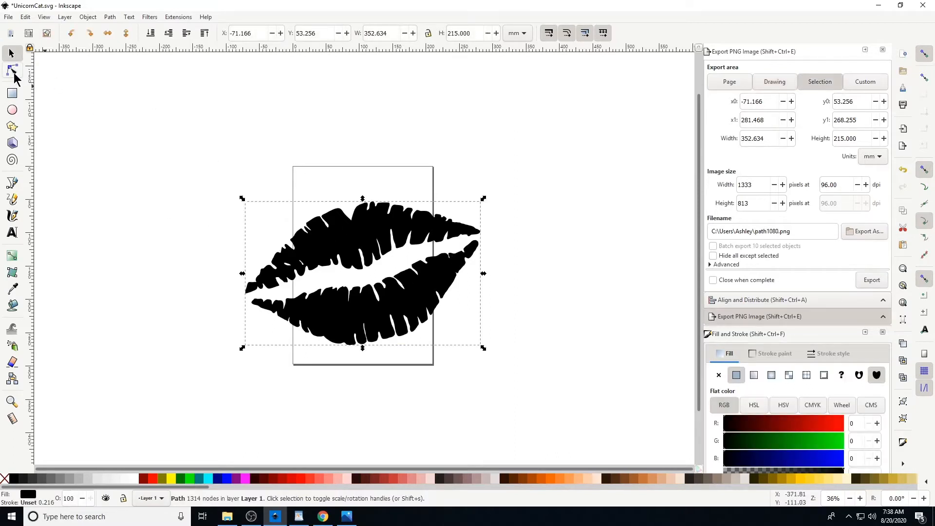
pyautogui.click(12, 72)
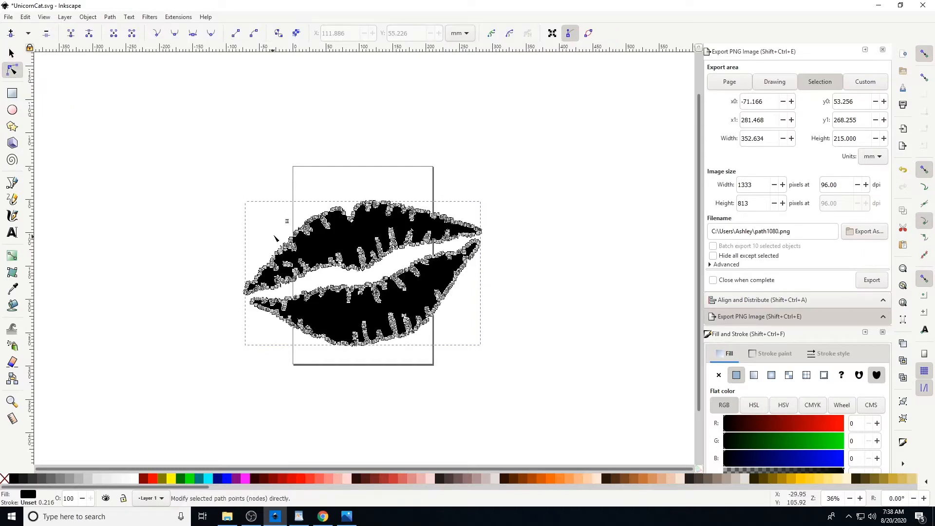
pyautogui.moveTo(290, 223)
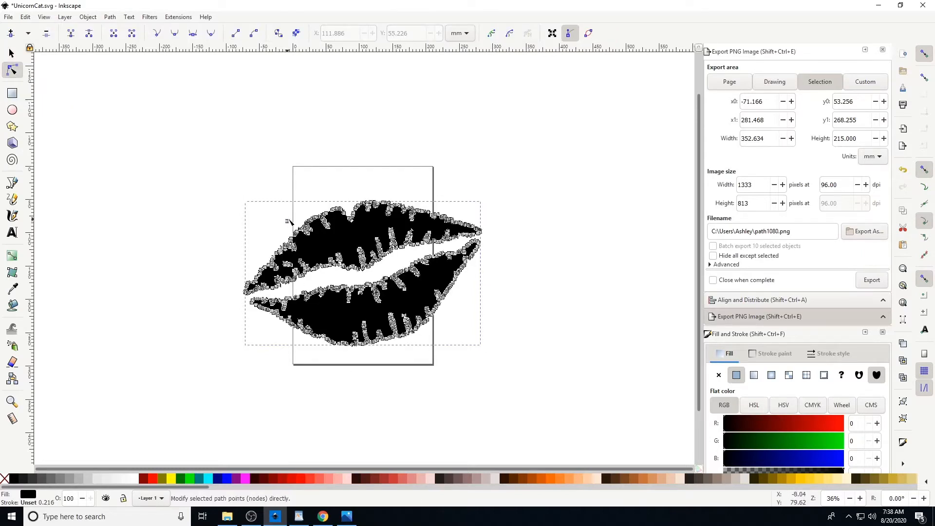
pyautogui.moveTo(279, 221)
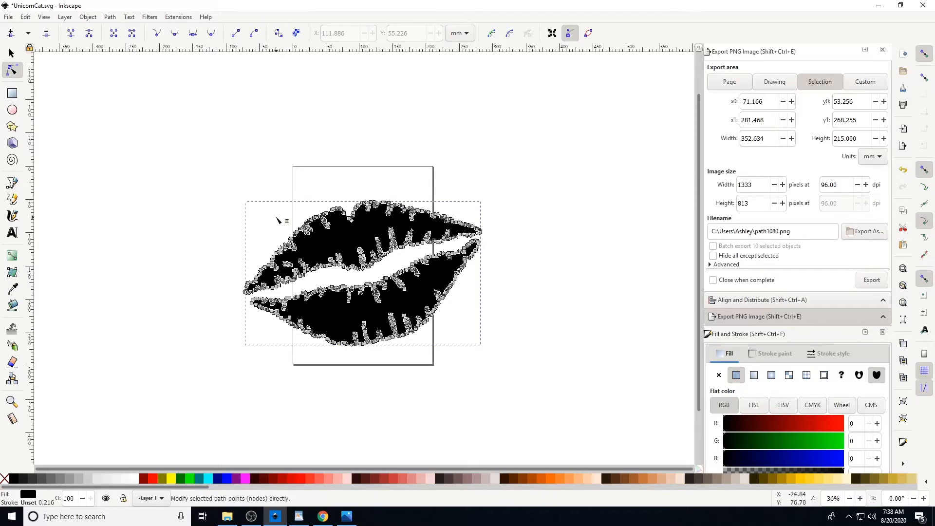
pyautogui.click(286, 227)
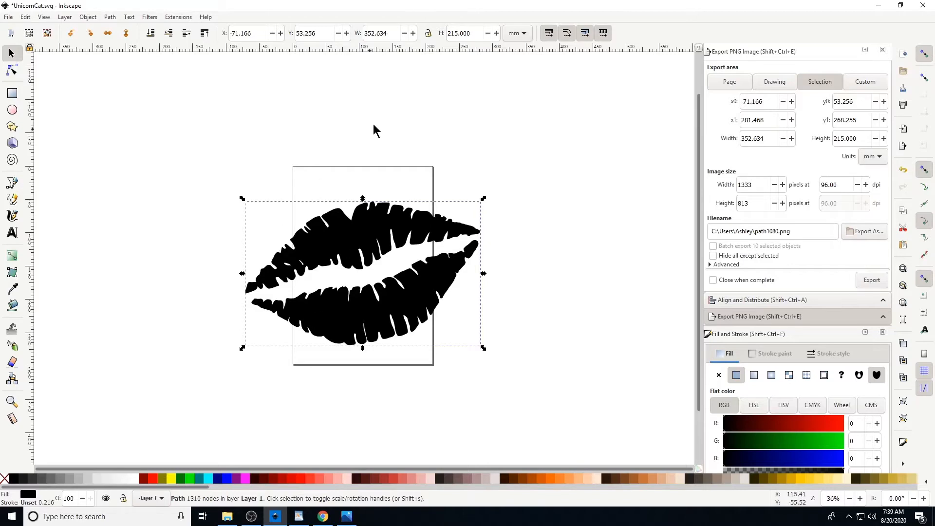
pyautogui.moveTo(393, 258)
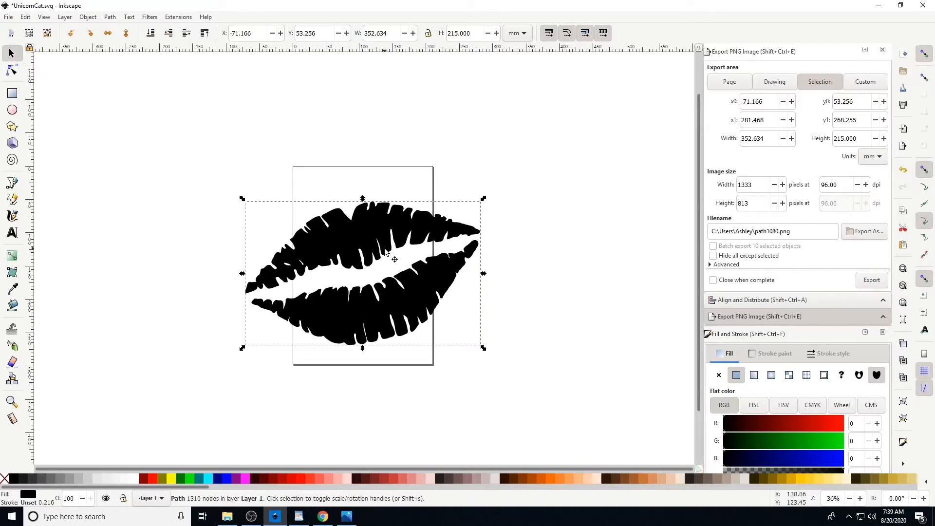
pyautogui.moveTo(407, 239)
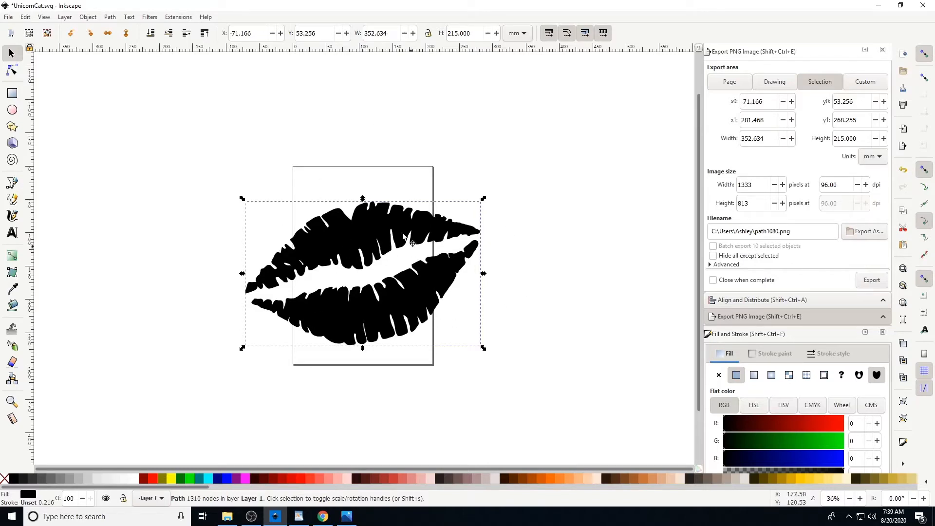
pyautogui.click(11, 70)
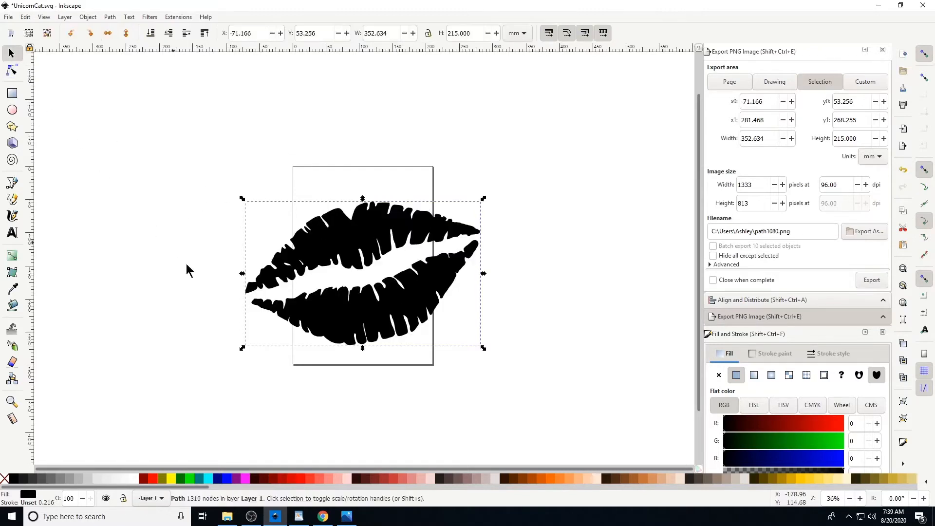
# Step: Copy the large brown cheetah print image from Google Images to the clipboard
pyautogui.click(322, 516)
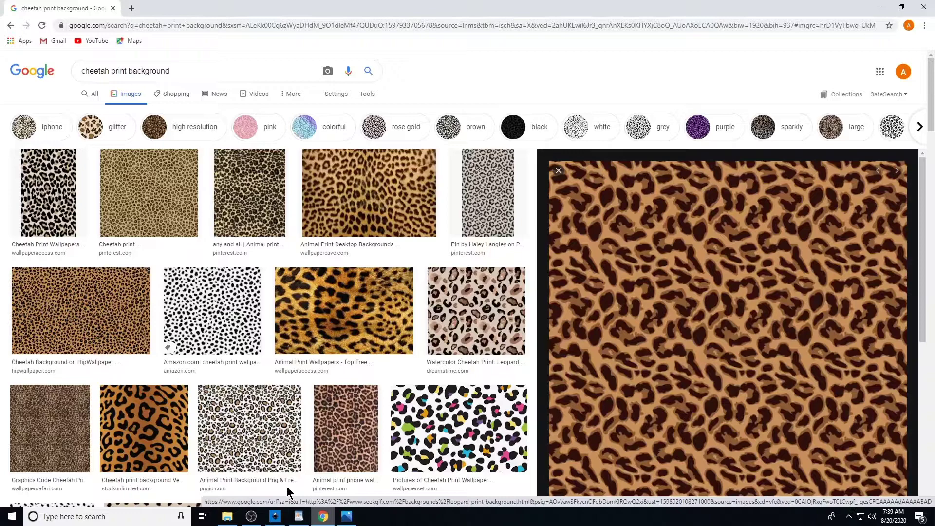
pyautogui.moveTo(161, 192)
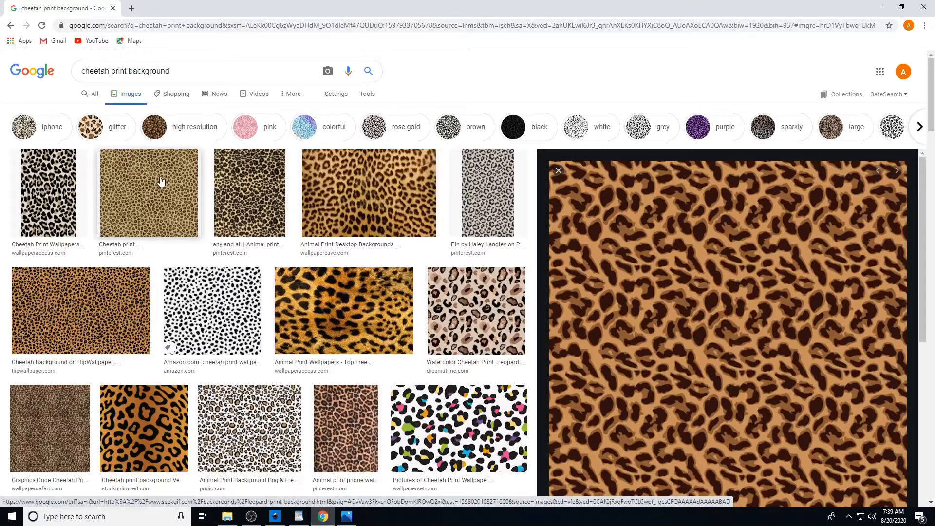
pyautogui.moveTo(787, 300)
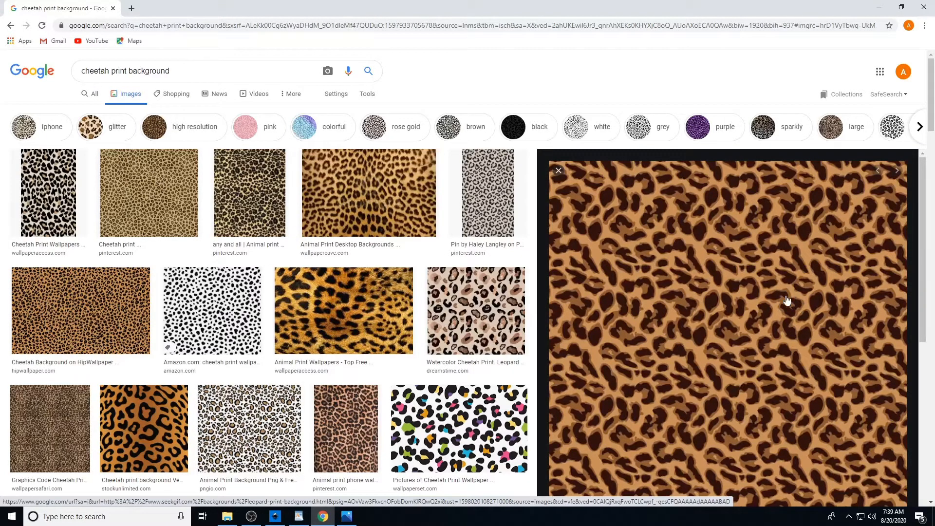
pyautogui.rightClick(710, 253)
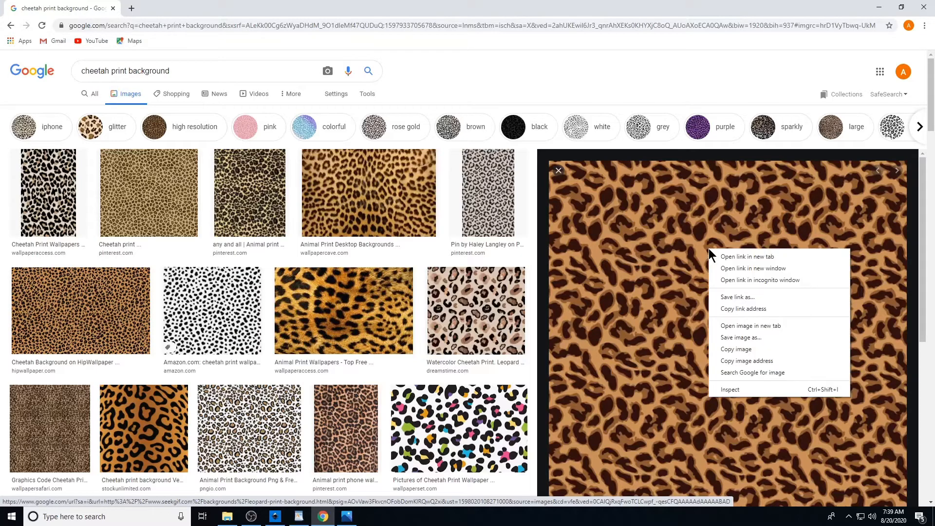
pyautogui.moveTo(743, 297)
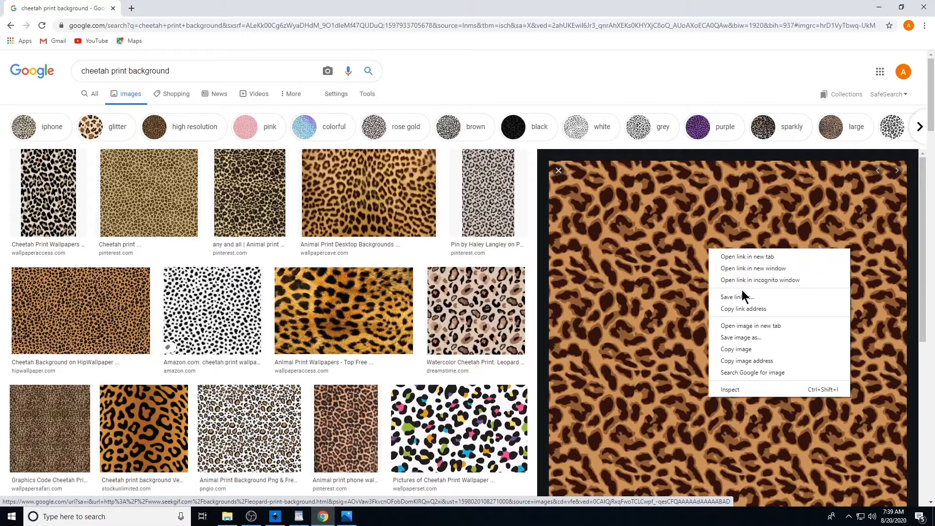
pyautogui.click(756, 349)
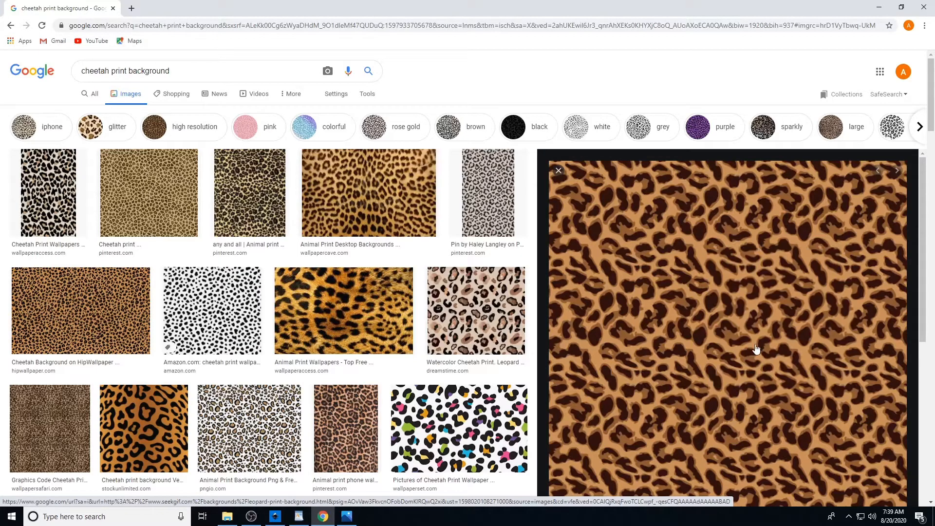
pyautogui.moveTo(345, 429)
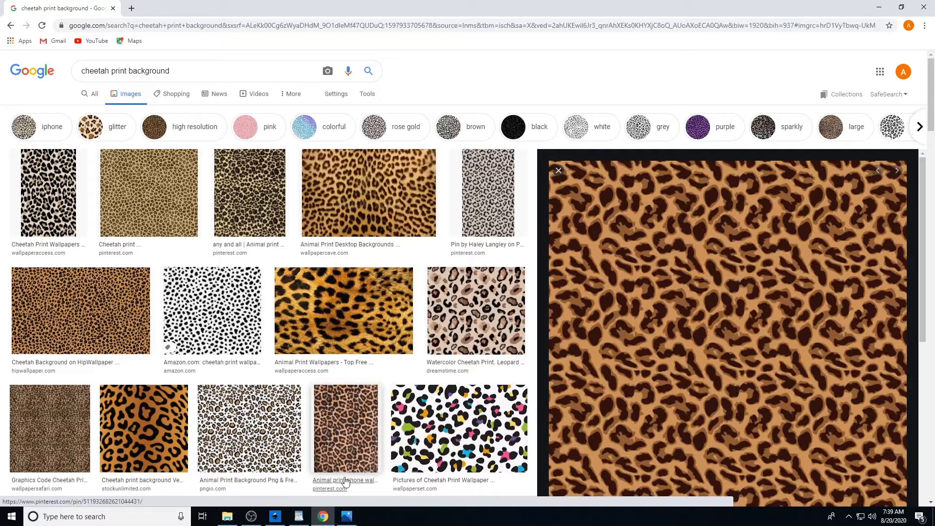
pyautogui.moveTo(274, 516)
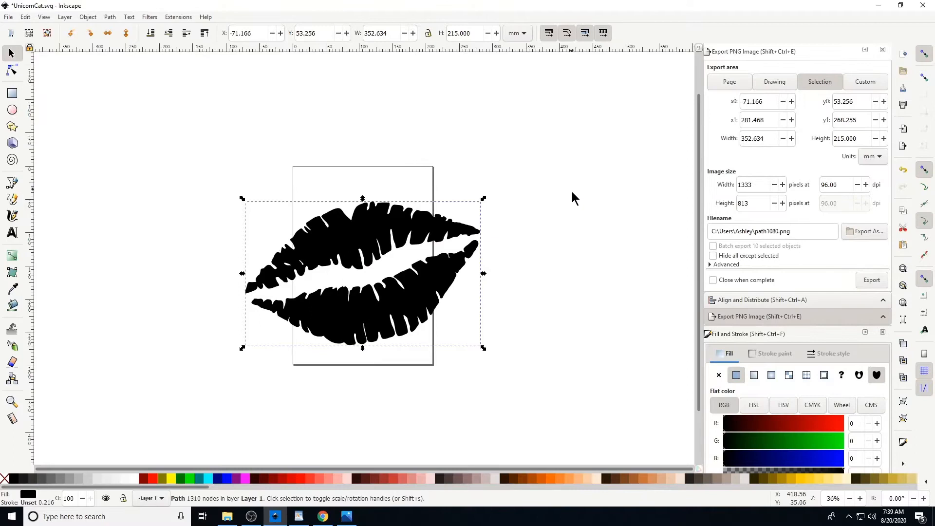
# Step: Paste the copied cheetah print image into the Inkscape canvas
pyautogui.rightClick(519, 198)
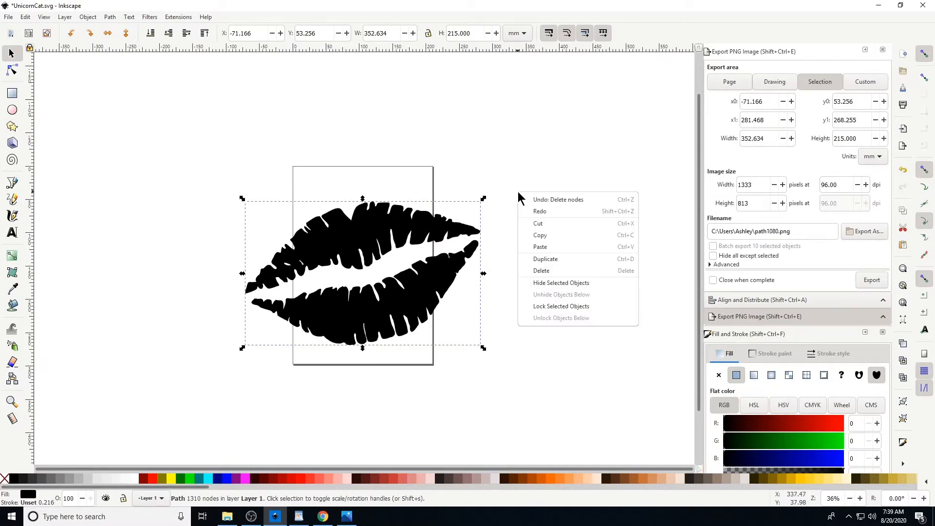
pyautogui.moveTo(540, 246)
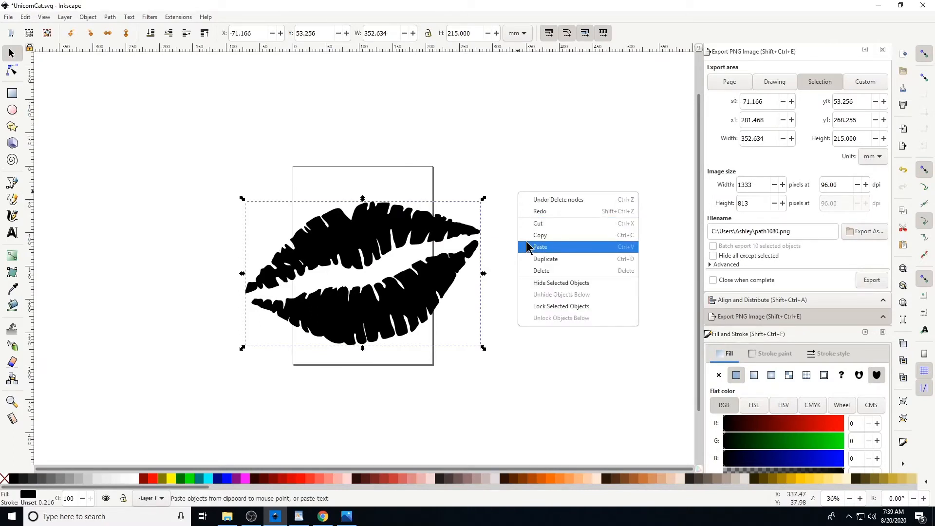
pyautogui.click(539, 247)
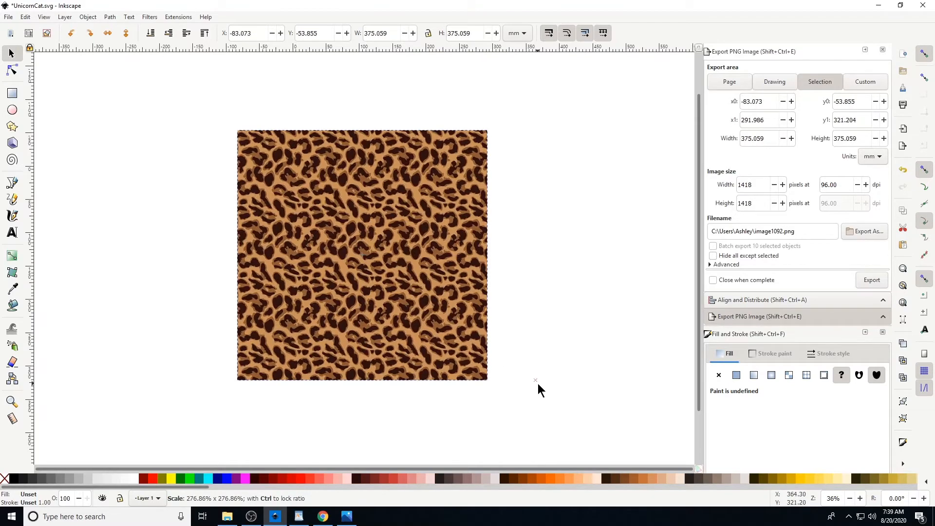
# Step: Put the black lips on top of the cheetah print image
pyautogui.click(362, 255)
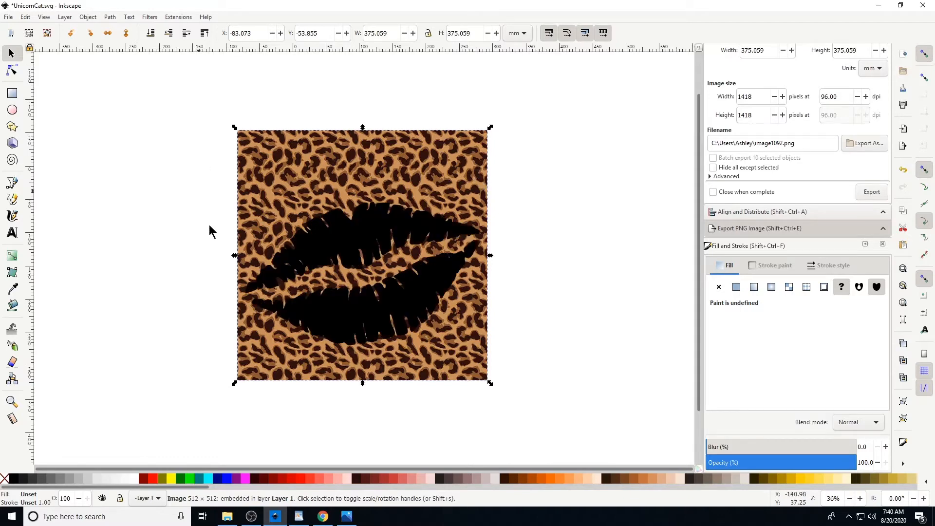
pyautogui.moveTo(547, 176)
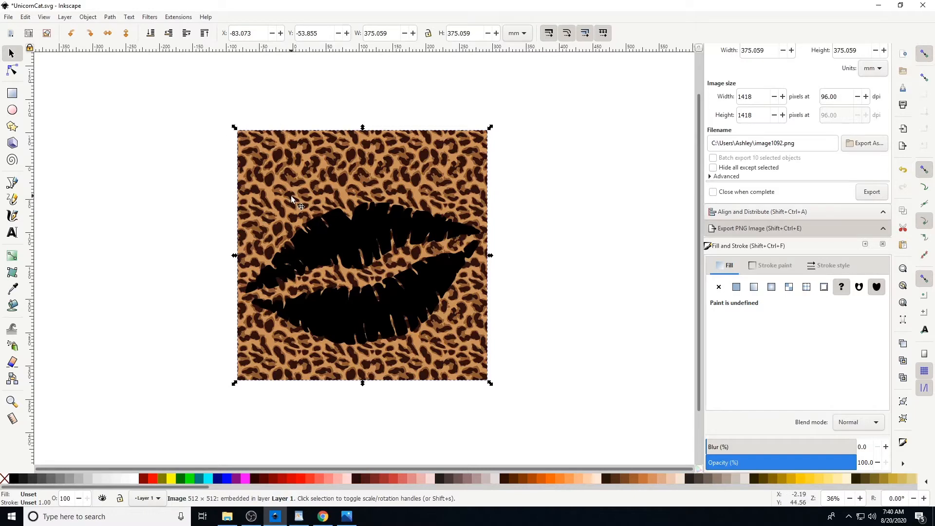
pyautogui.moveTo(346, 262)
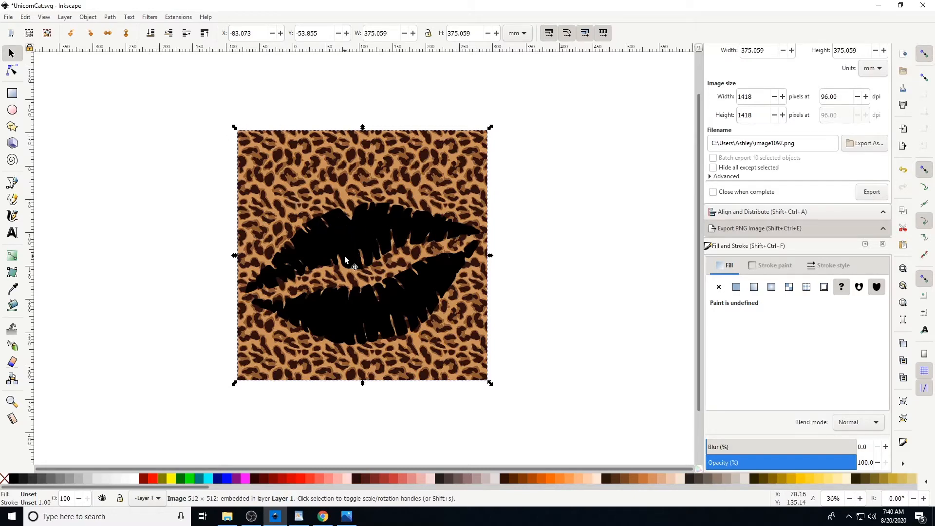
pyautogui.moveTo(377, 241)
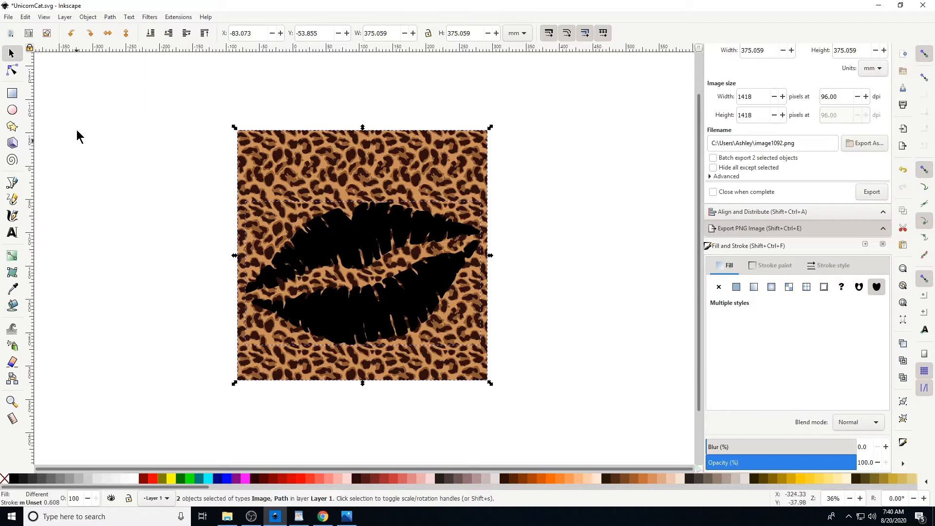
pyautogui.moveTo(85, 24)
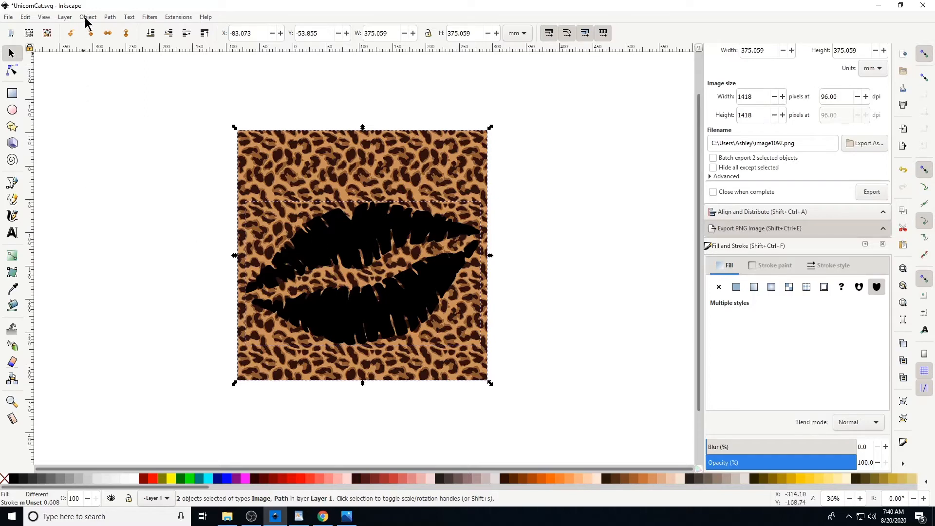
# Step: Clip the cheetah image to the lips shape using Object > Clip > Set
pyautogui.click(88, 16)
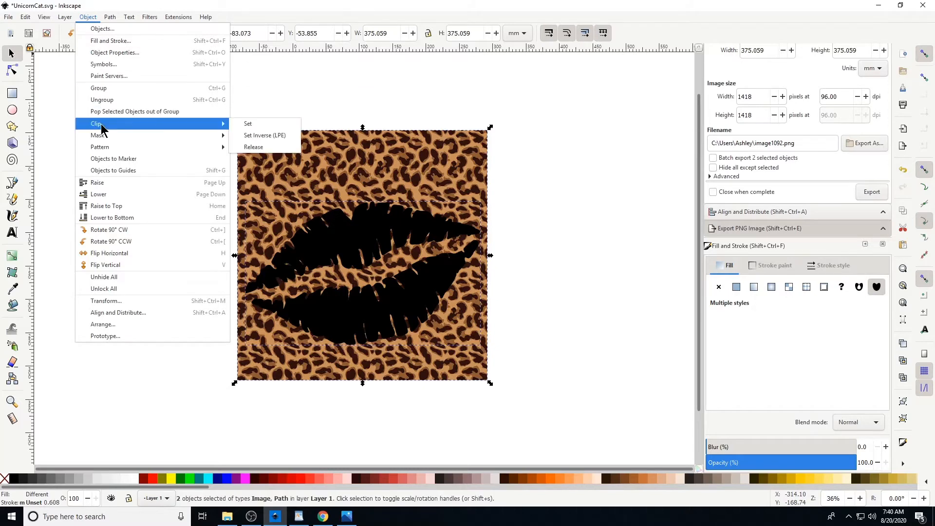
pyautogui.moveTo(247, 124)
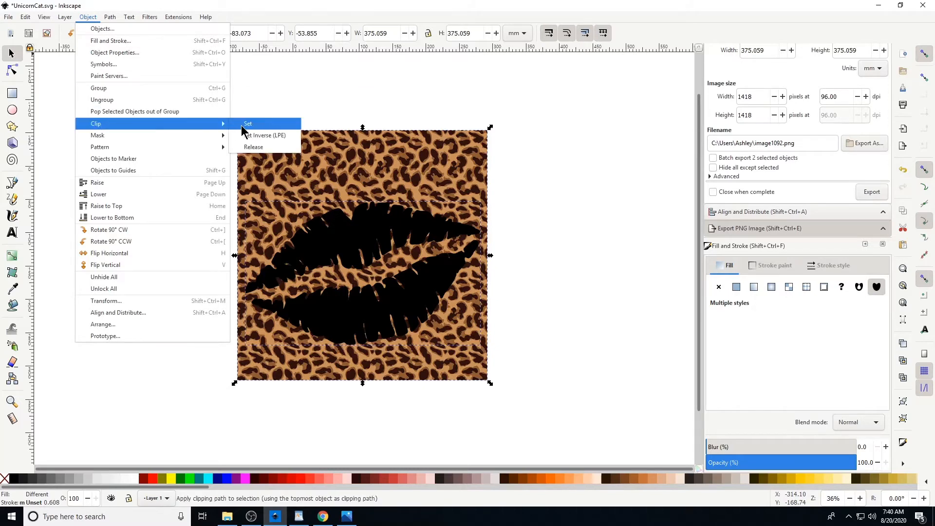
pyautogui.click(248, 123)
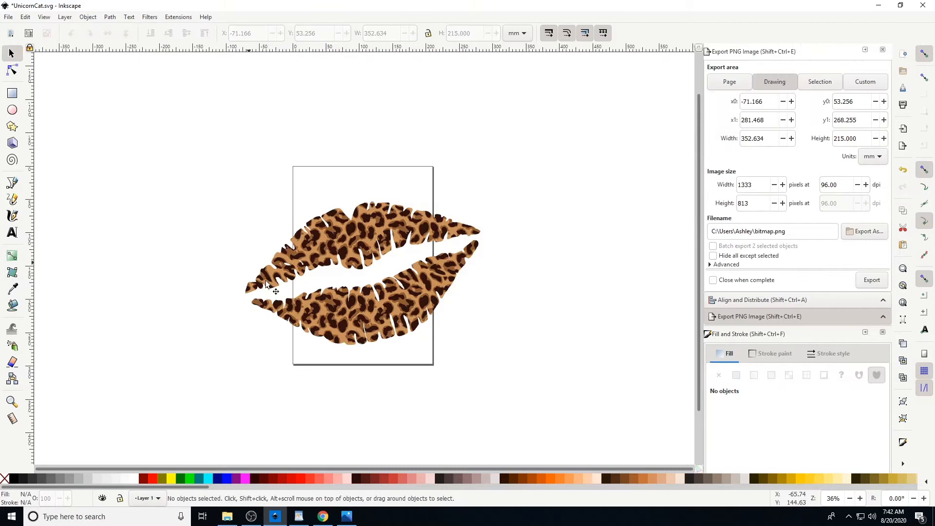
pyautogui.moveTo(471, 233)
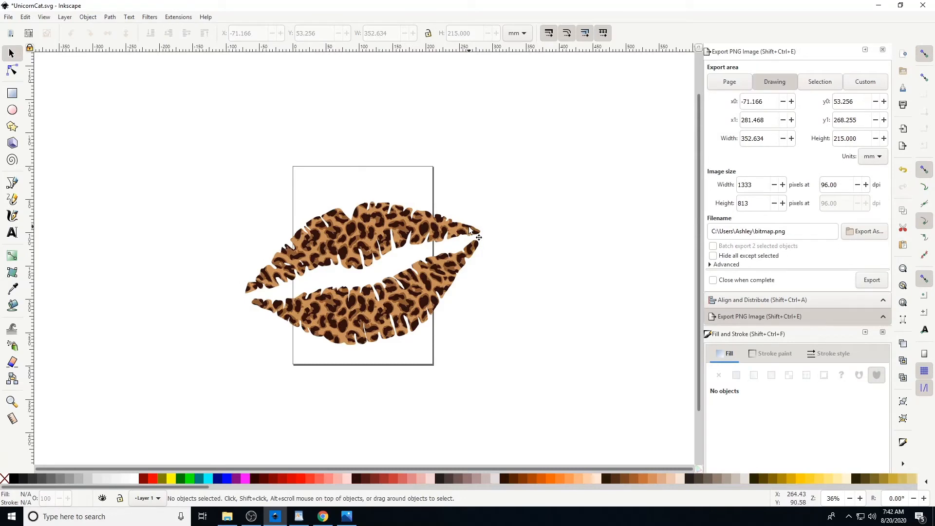
pyautogui.moveTo(832, 304)
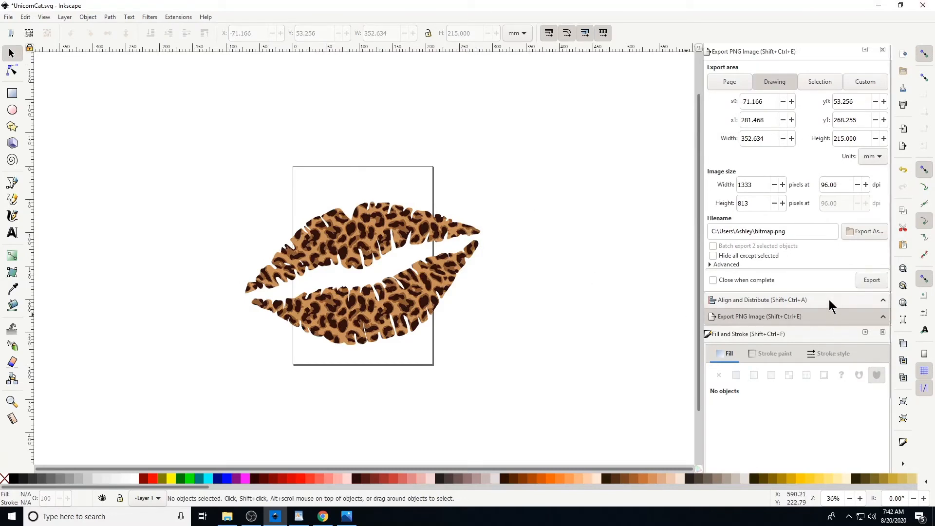
pyautogui.moveTo(740, 328)
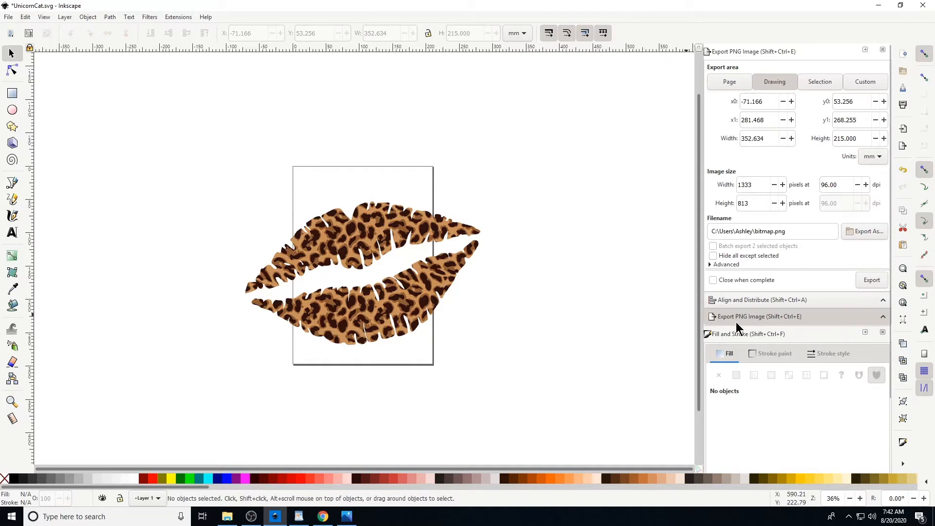
pyautogui.moveTo(799, 322)
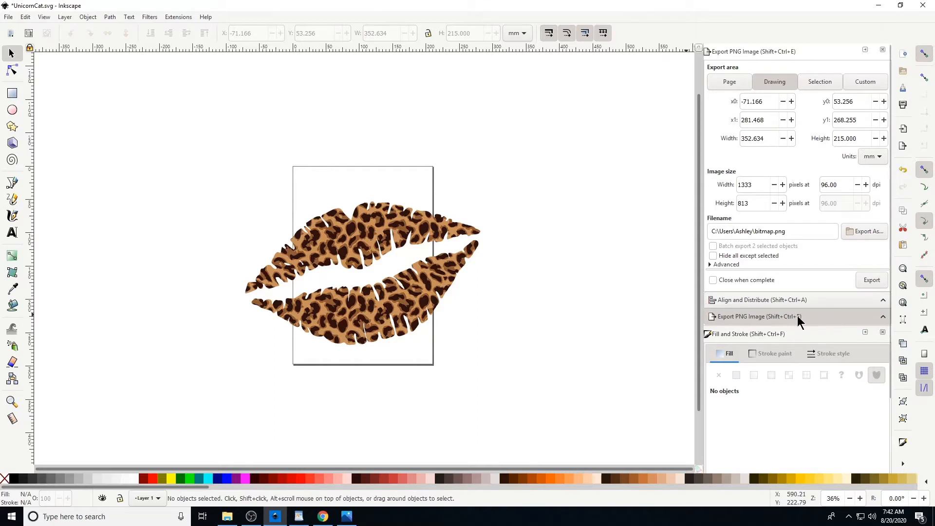
pyautogui.moveTo(795, 322)
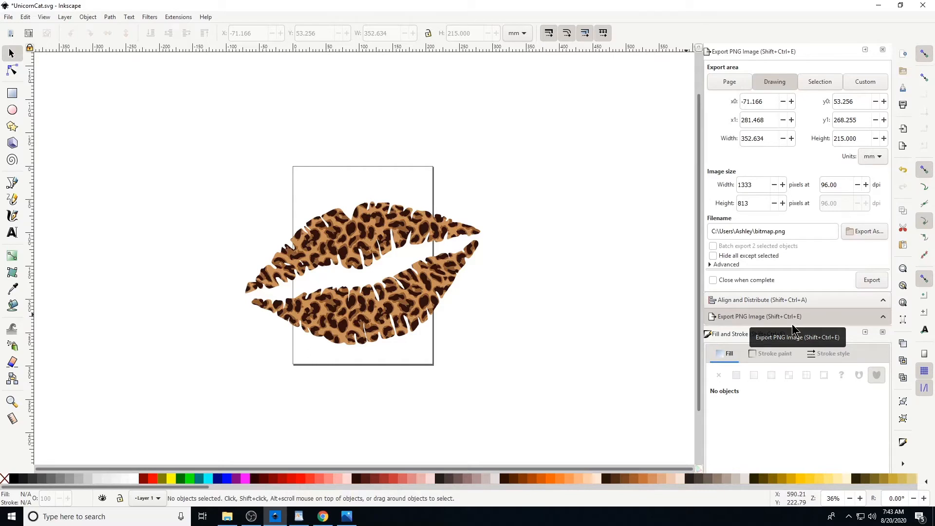
pyautogui.moveTo(780, 322)
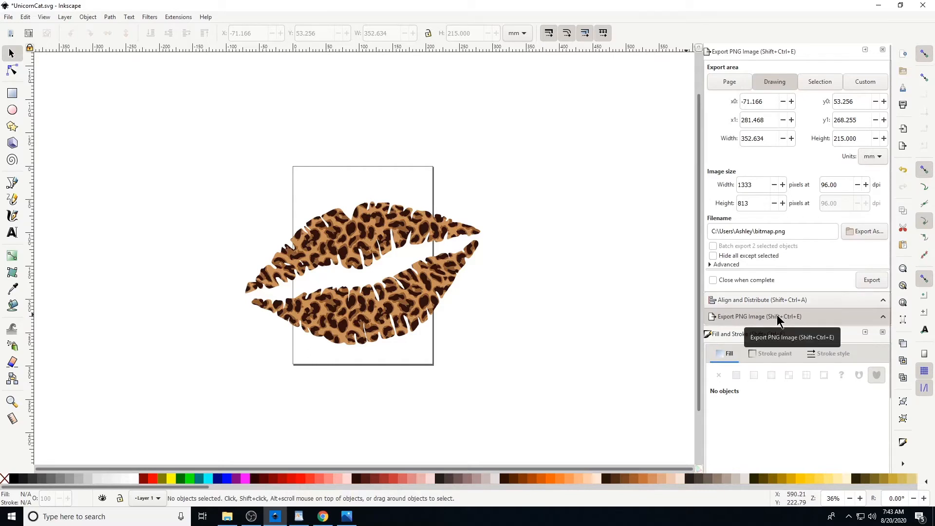
pyautogui.moveTo(82, 57)
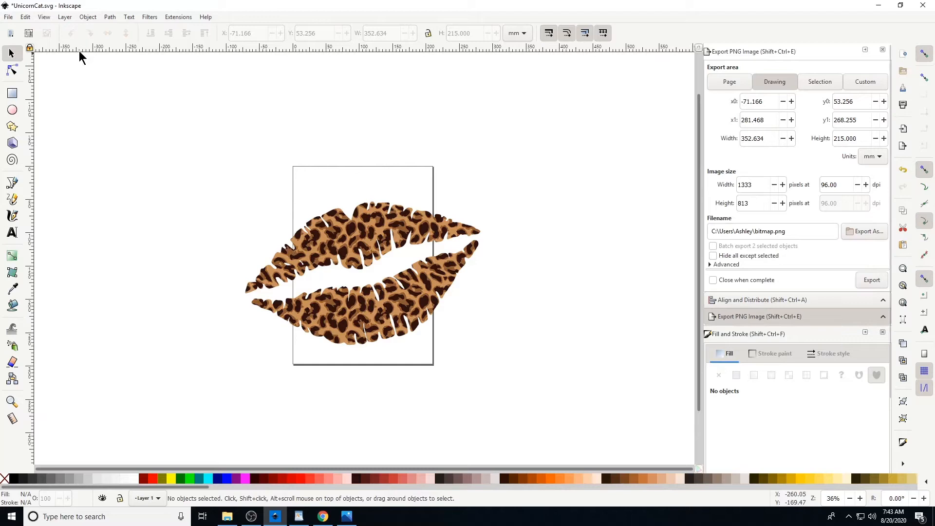
pyautogui.moveTo(372, 234)
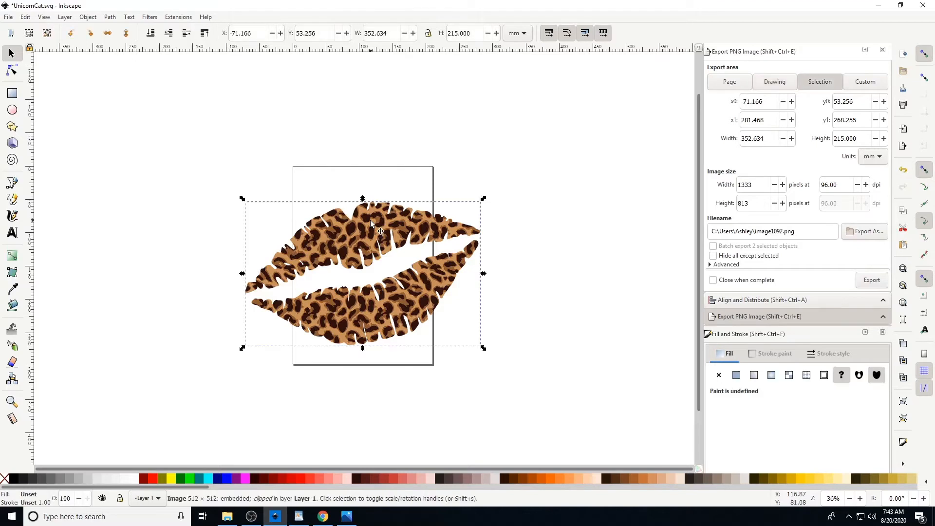
pyautogui.moveTo(841, 82)
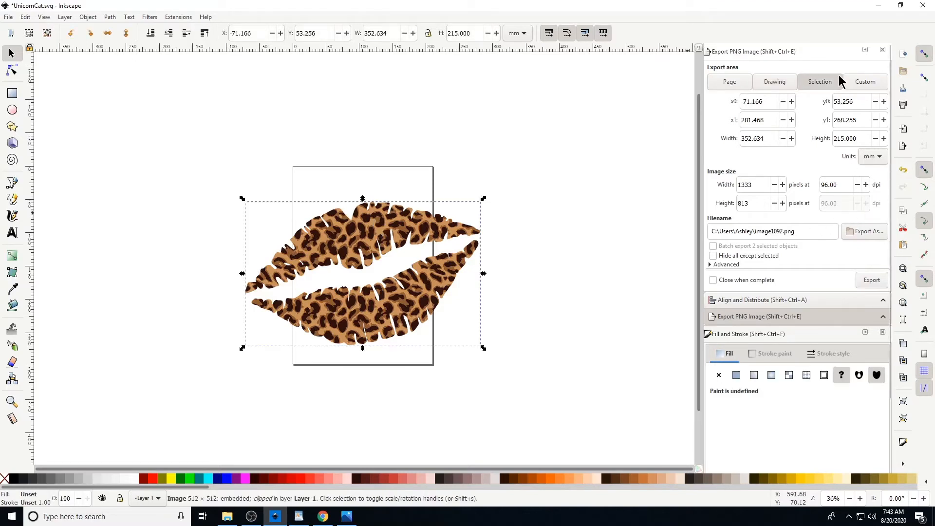
pyautogui.moveTo(714, 225)
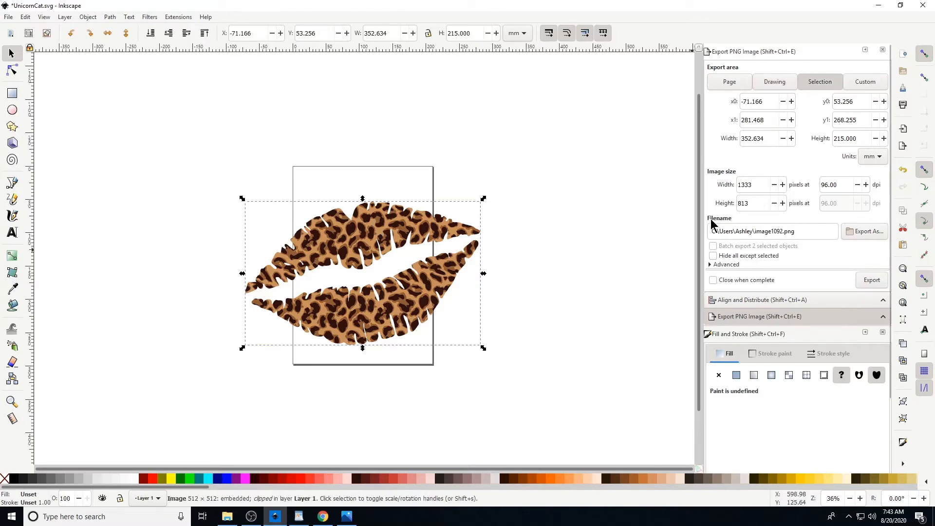
pyautogui.moveTo(742, 296)
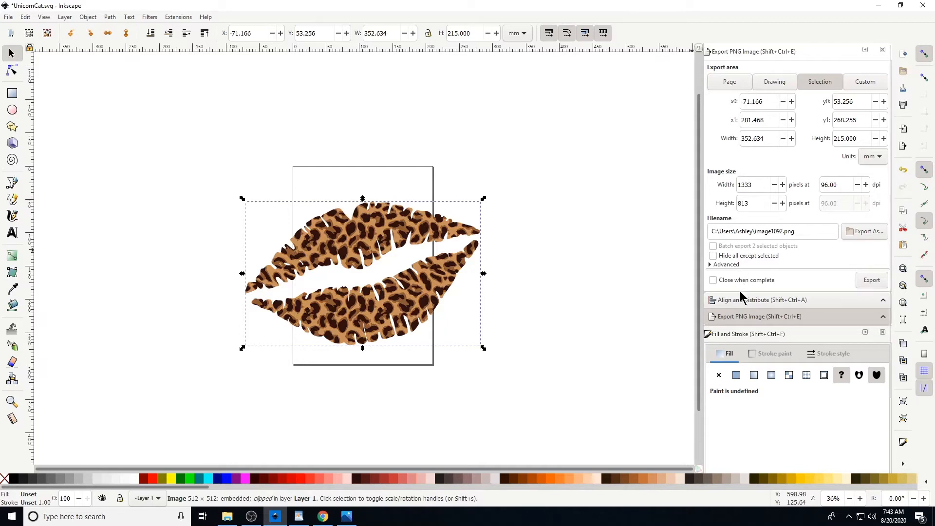
pyautogui.moveTo(733, 77)
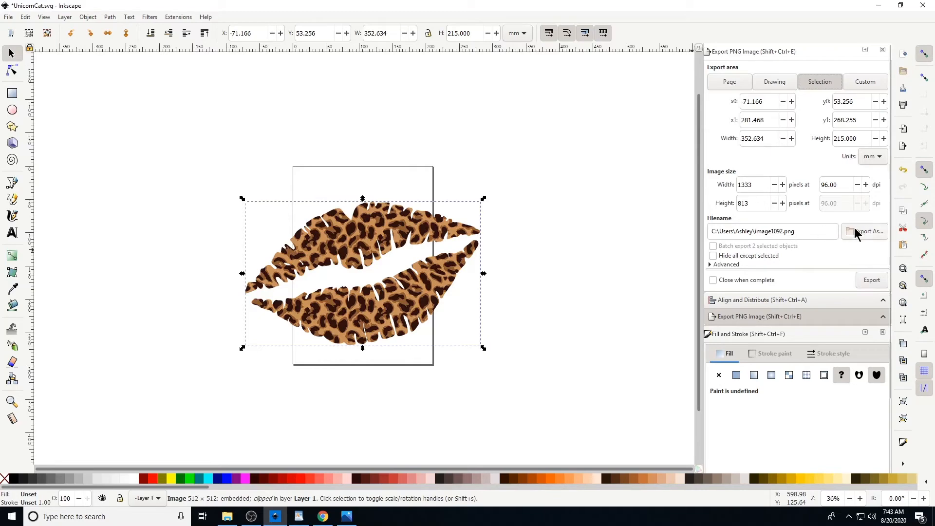
pyautogui.moveTo(862, 238)
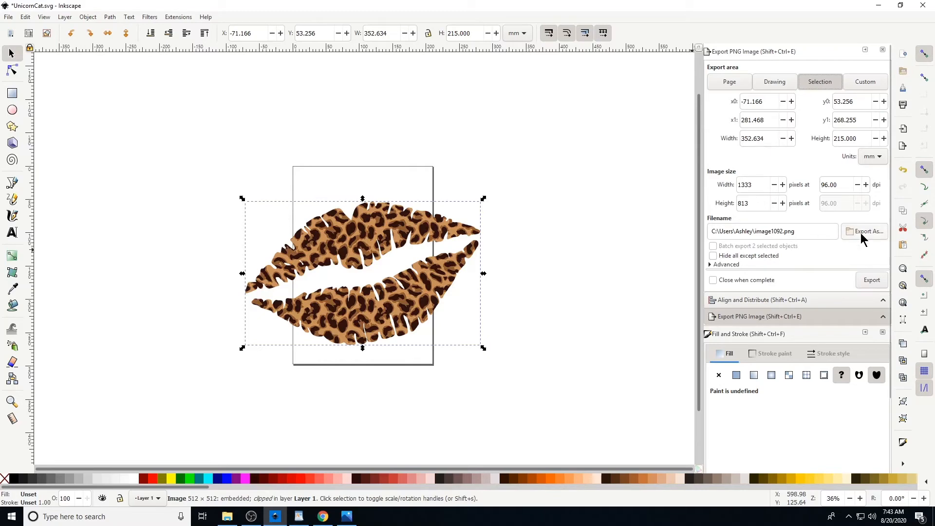
# Step: Set the export file to 'Leopard Print Lips.png' in Documents\Inkscape
pyautogui.click(864, 231)
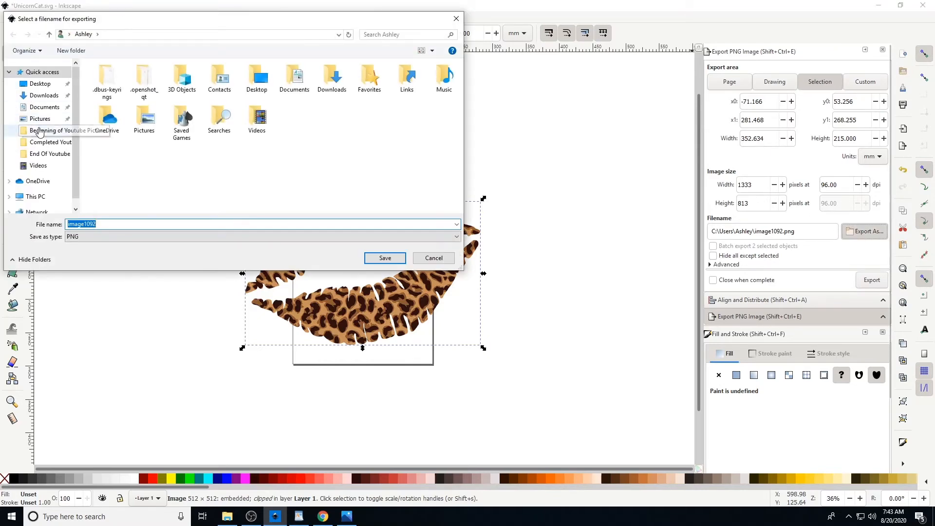
pyautogui.click(44, 106)
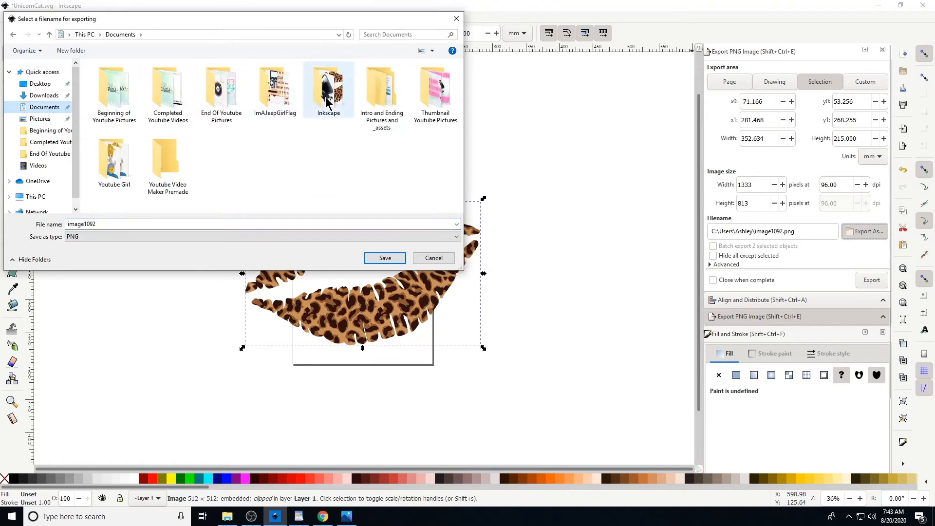
pyautogui.doubleClick(328, 90)
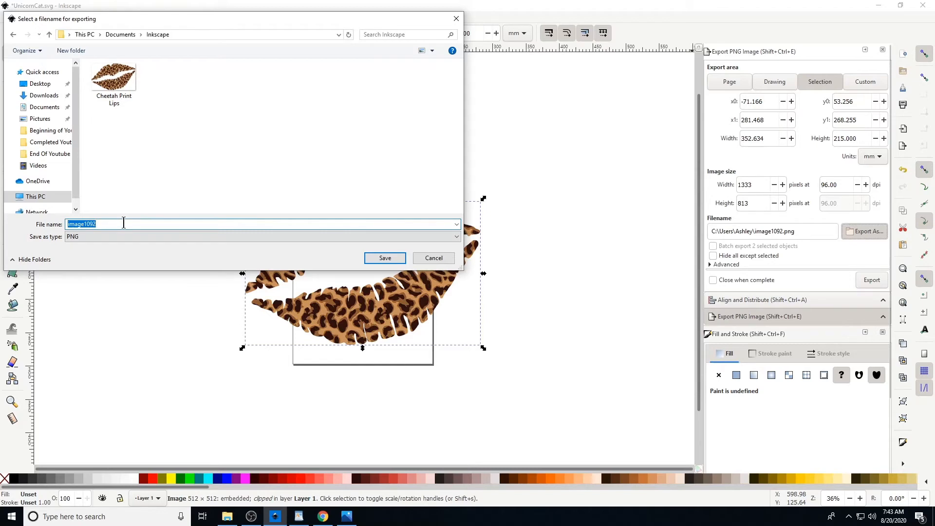
pyautogui.write('L')
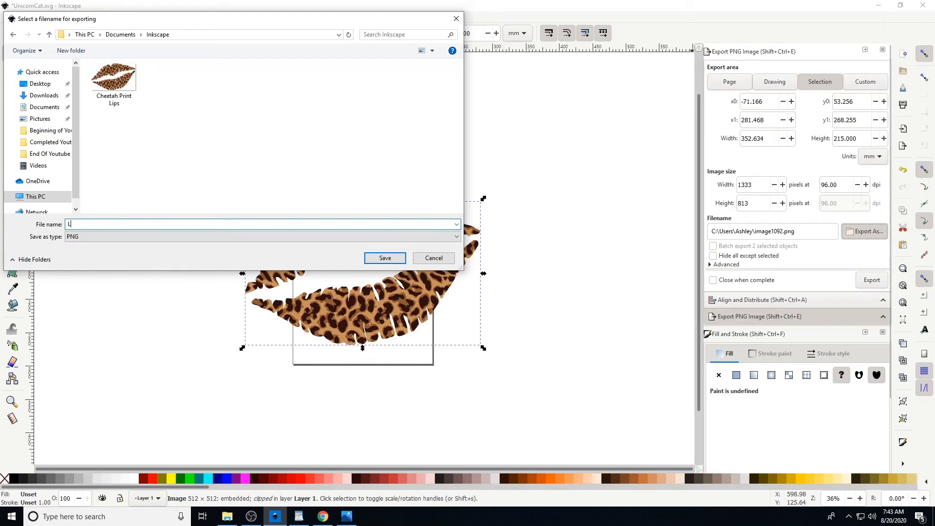
pyautogui.write('eopard P')
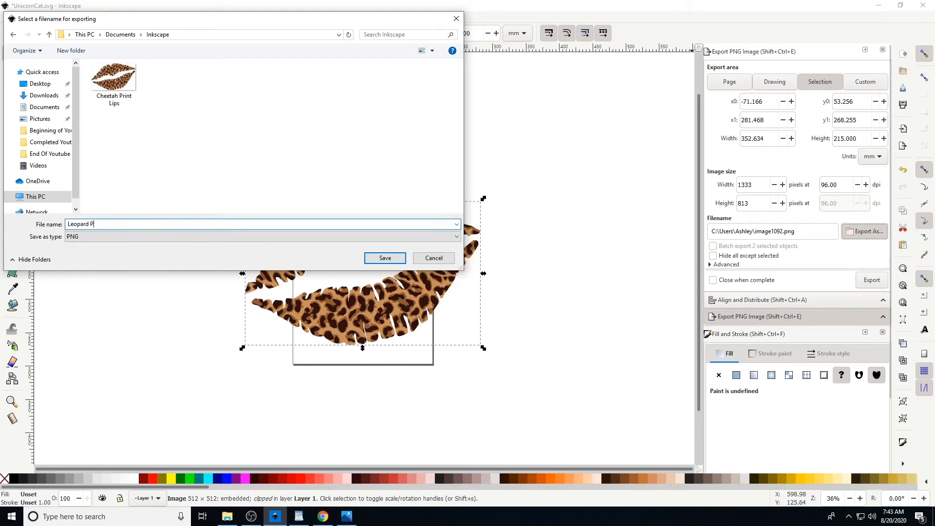
pyautogui.write('rint Lips')
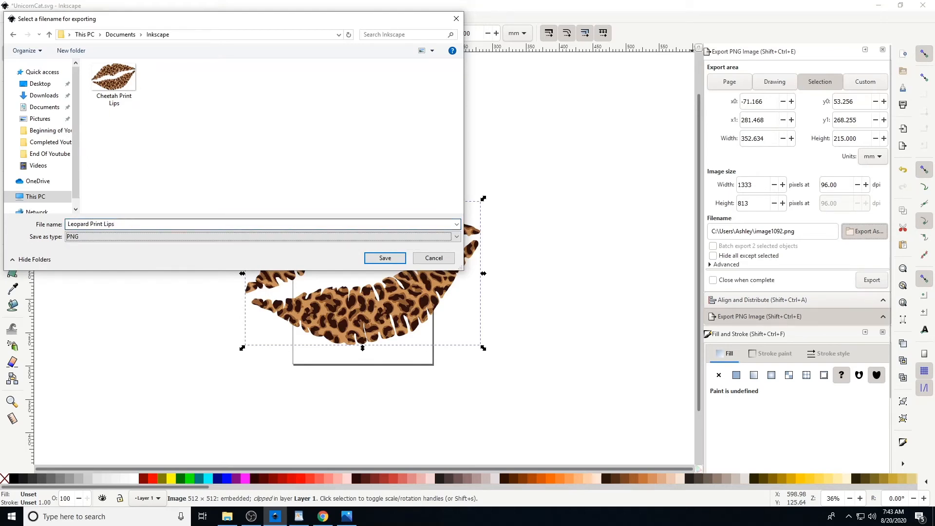
pyautogui.click(384, 258)
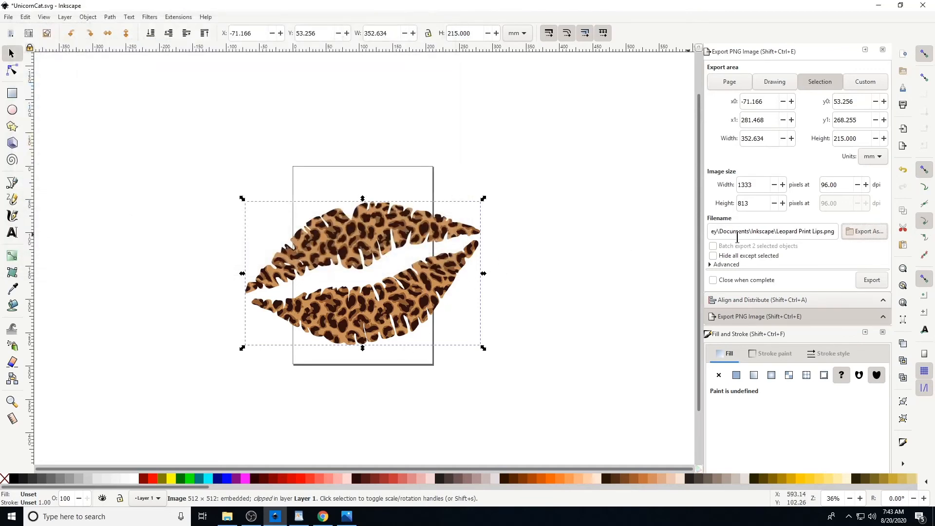
pyautogui.moveTo(872, 280)
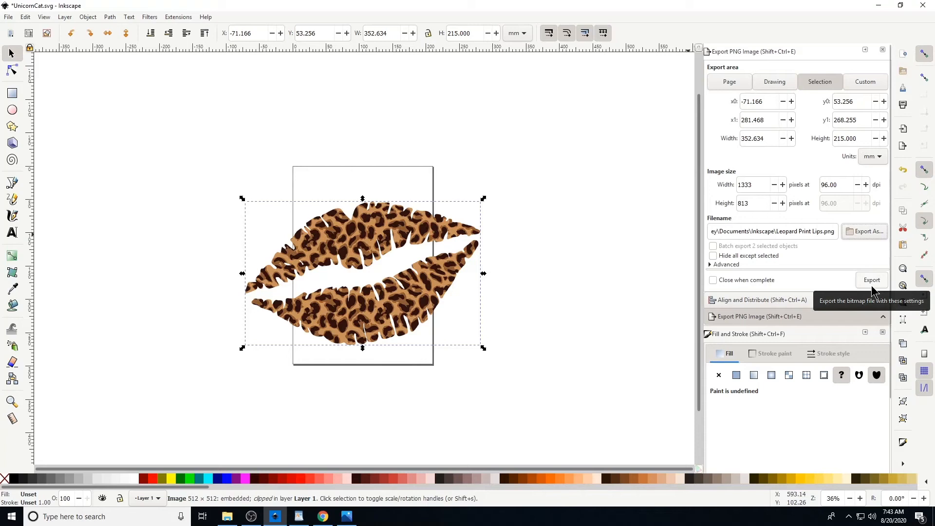
# Step: Export the selected lips to Leopard Print Lips.png
pyautogui.click(872, 279)
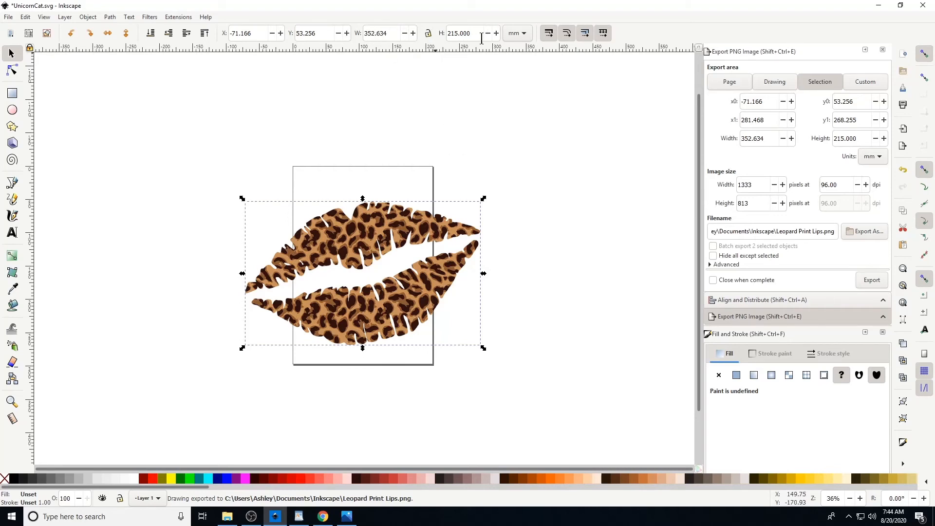
pyautogui.moveTo(427, 33)
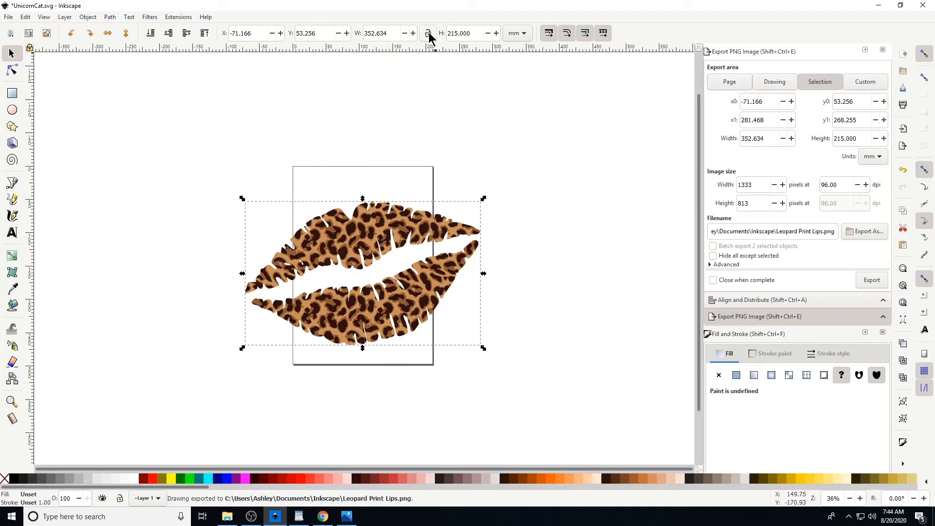
# Step: Lock width-height proportions and switch toolbar units to inches (about 13.88 × 8.47)
pyautogui.click(427, 33)
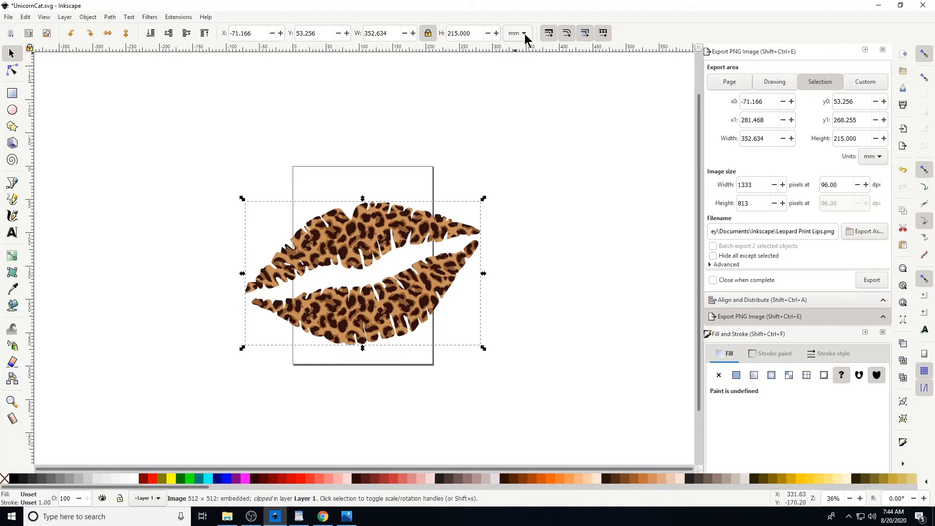
pyautogui.click(523, 32)
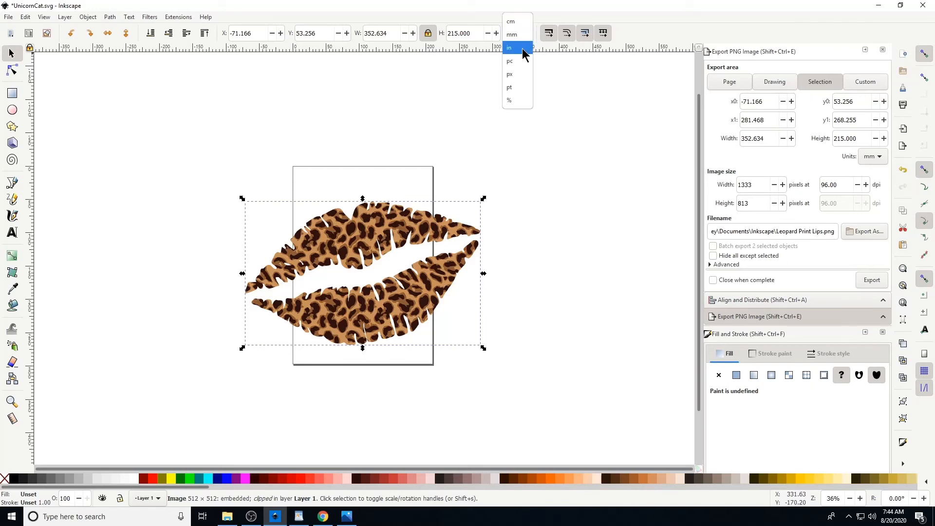
pyautogui.click(510, 48)
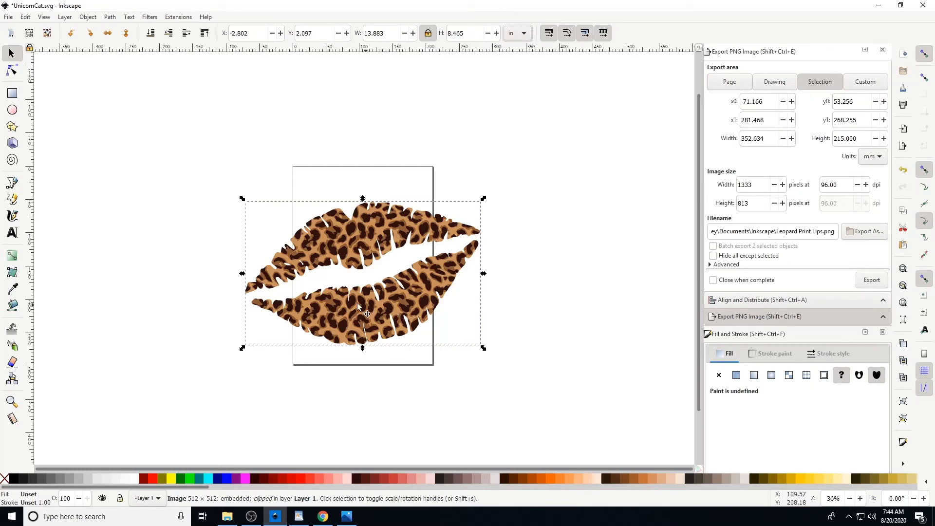
pyautogui.moveTo(452, 226)
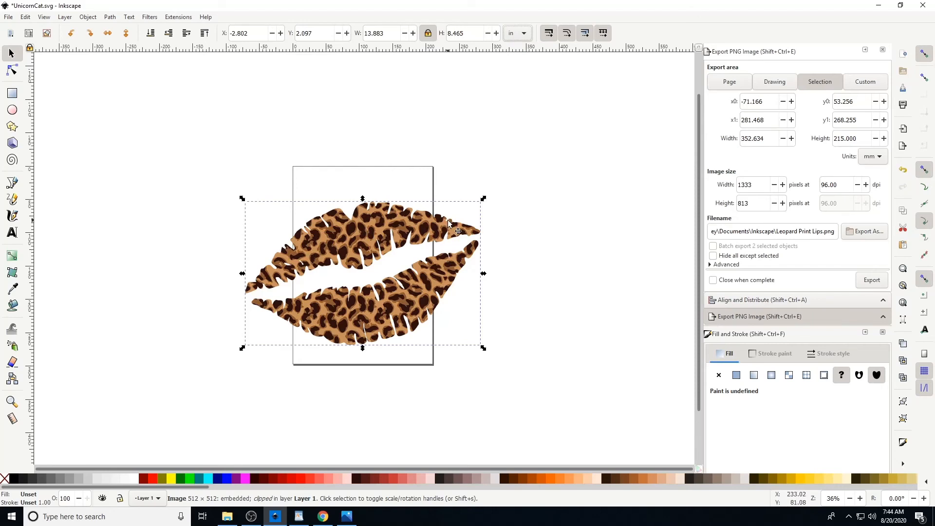
pyautogui.moveTo(420, 215)
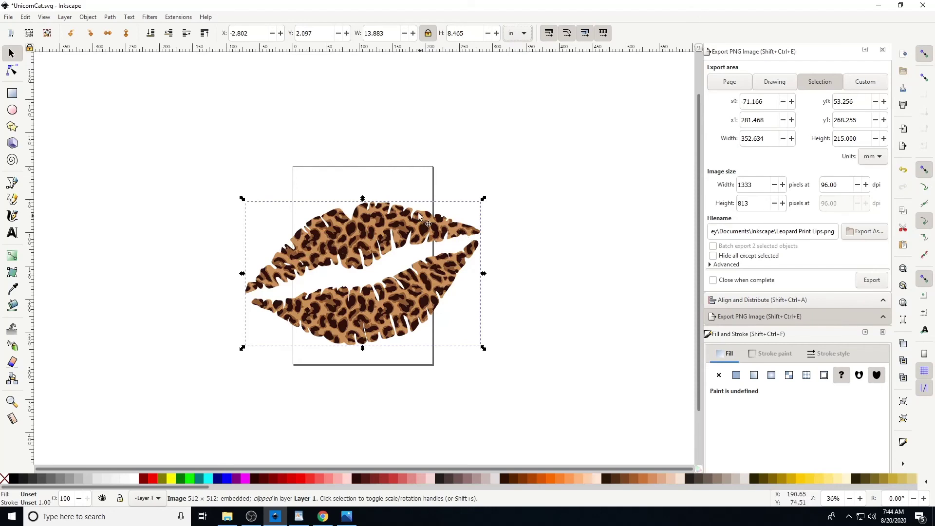
pyautogui.moveTo(412, 206)
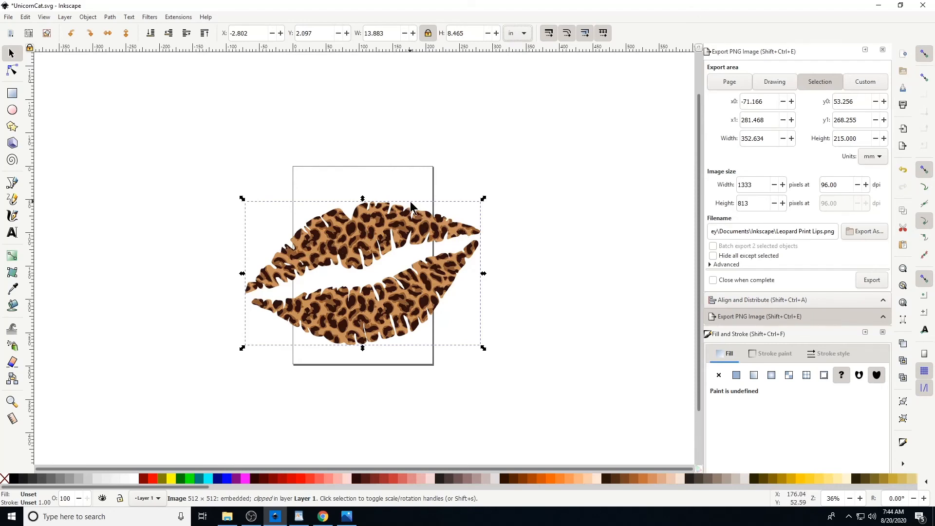
pyautogui.moveTo(489, 350)
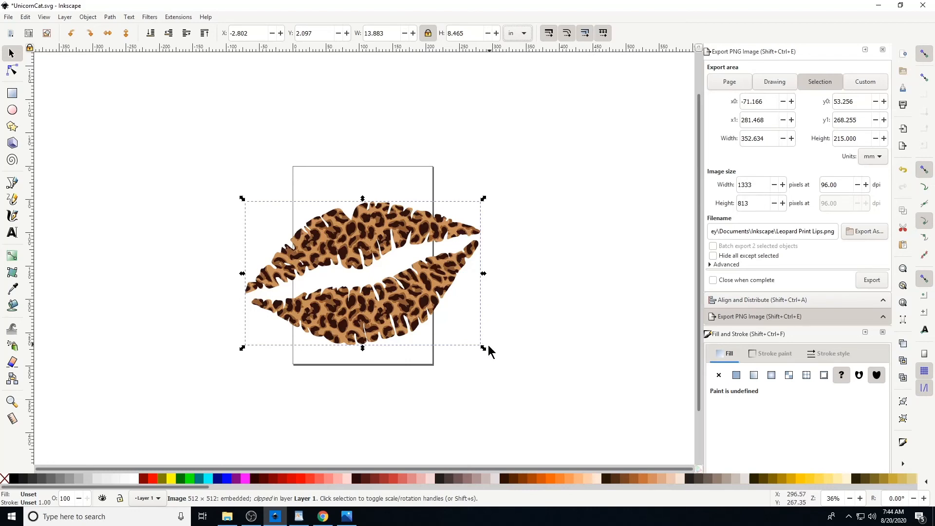